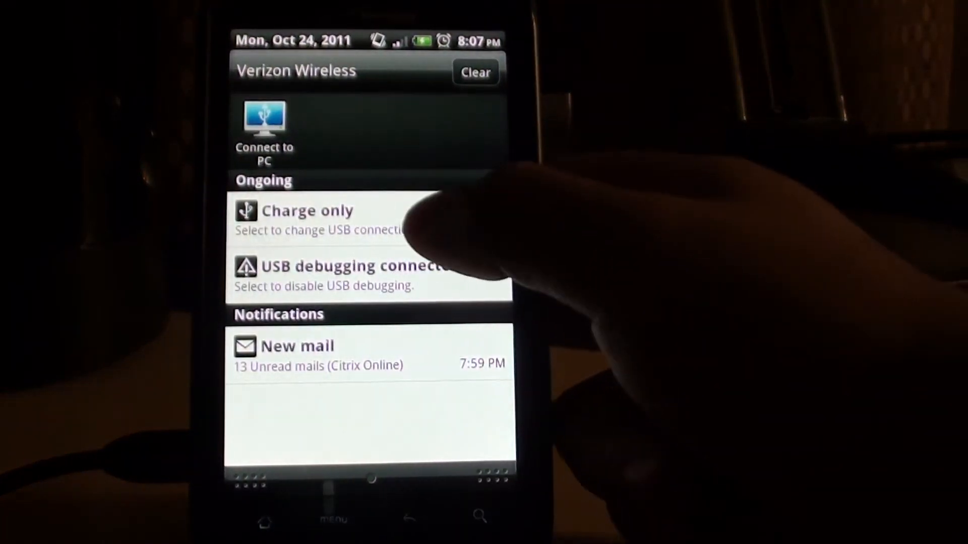
# Step: Switch the phone's USB connection from Charge only to Disk drive
pyautogui.click(309, 219)
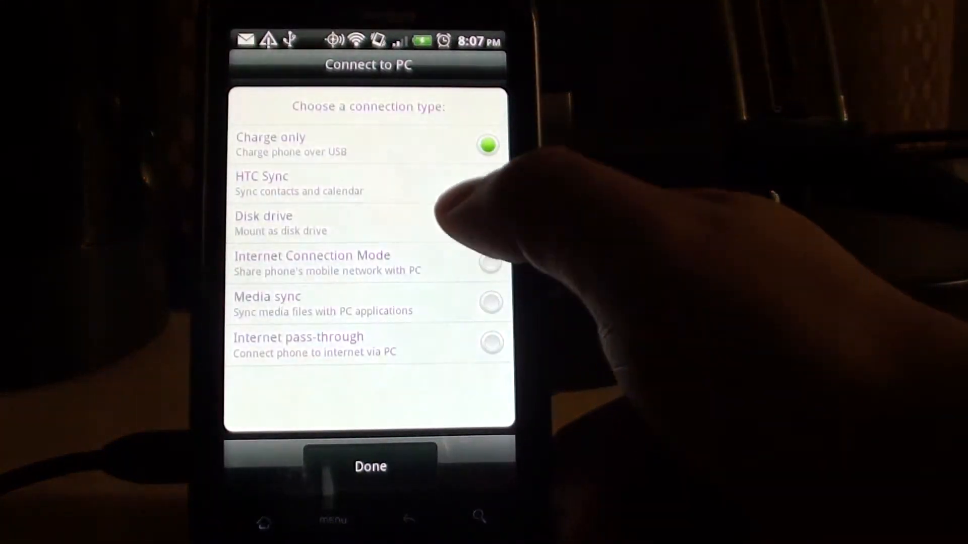
pyautogui.click(369, 466)
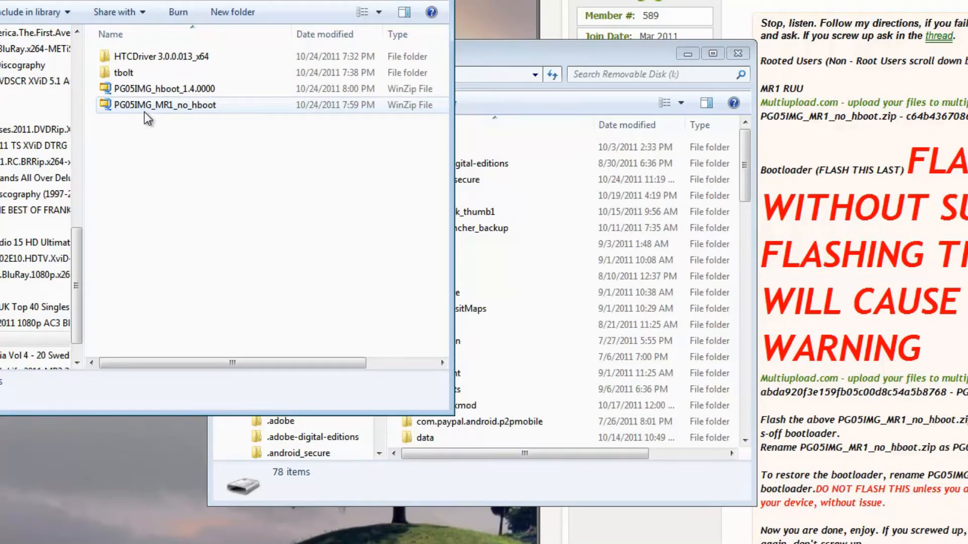
# Step: Paste the PG05IMG_MR1_no_hboot zip into Removable Disk (I:) and rename it PG05IMG
pyautogui.click(165, 105)
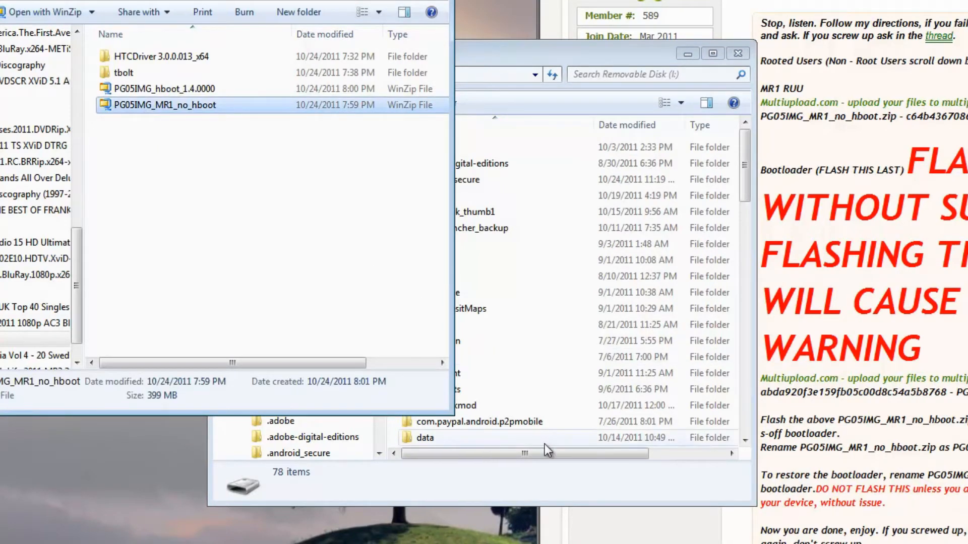
pyautogui.rightClick(544, 448)
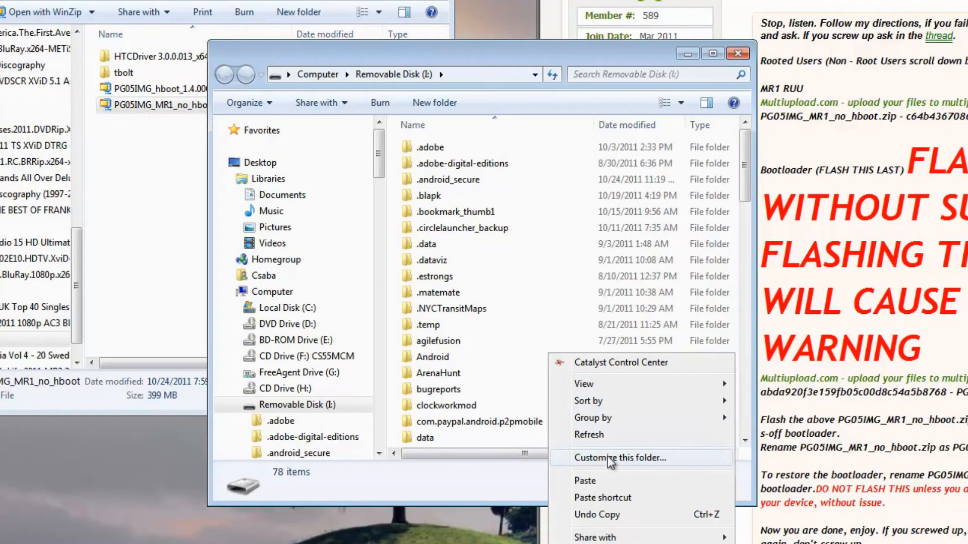
pyautogui.click(583, 480)
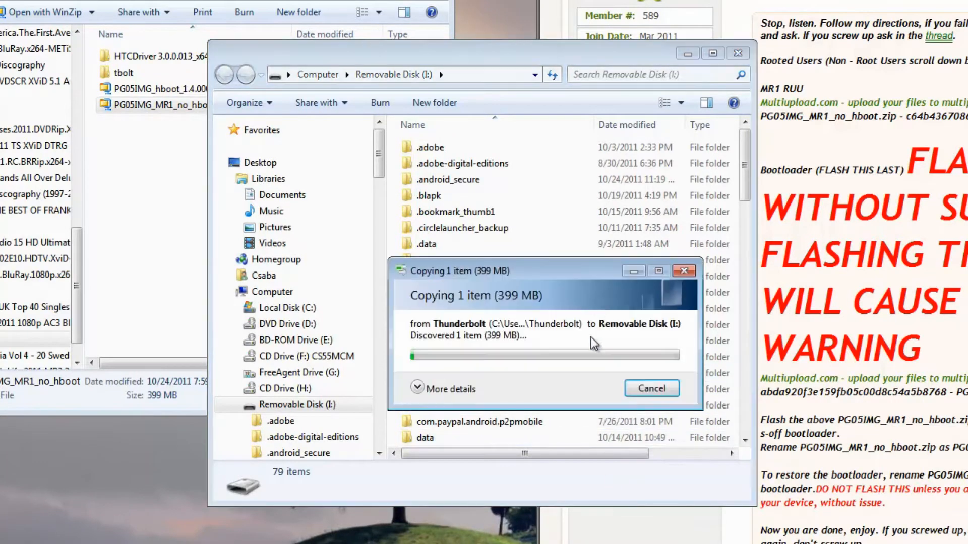
pyautogui.moveTo(597, 321)
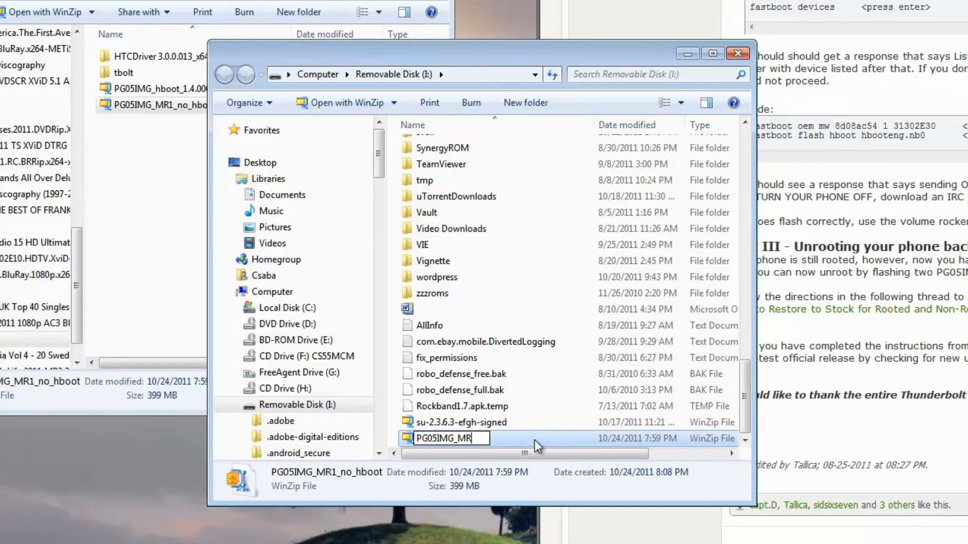
pyautogui.press('Backspace')
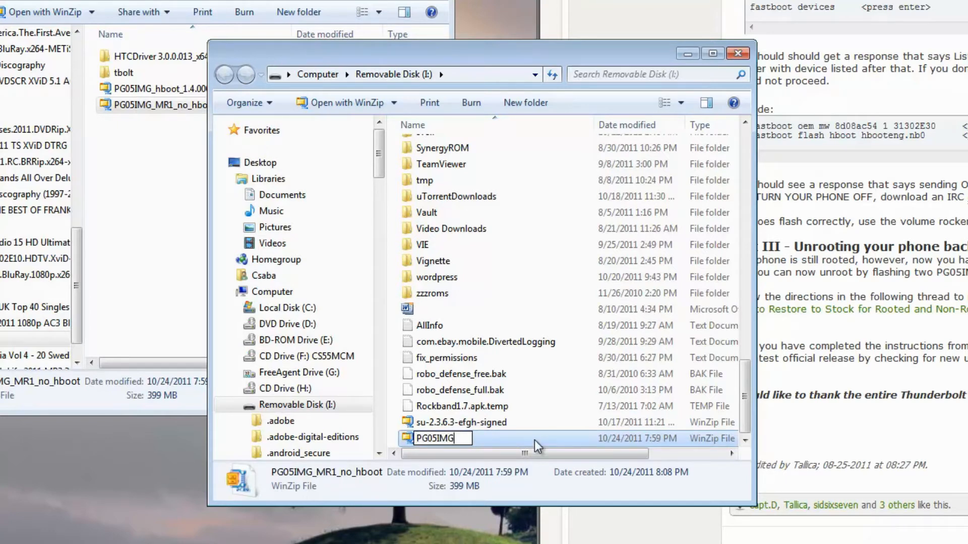
pyautogui.moveTo(527, 342)
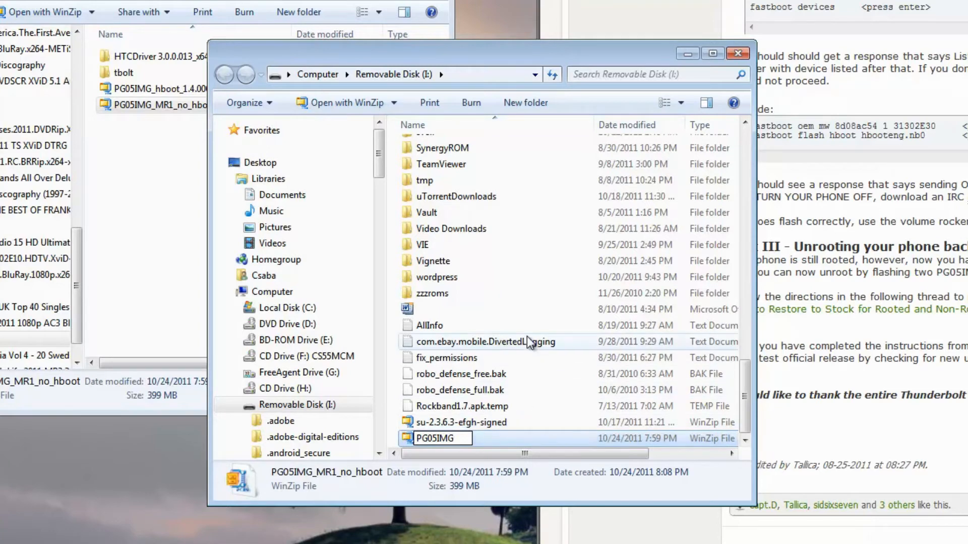
pyautogui.moveTo(529, 309)
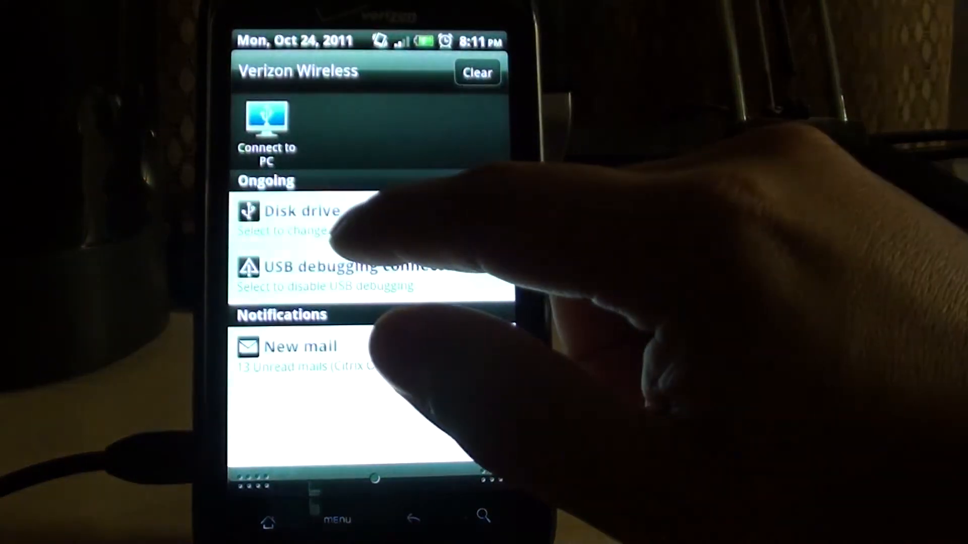
# Step: Open the USB connection options from the ongoing Disk drive notification
pyautogui.click(266, 124)
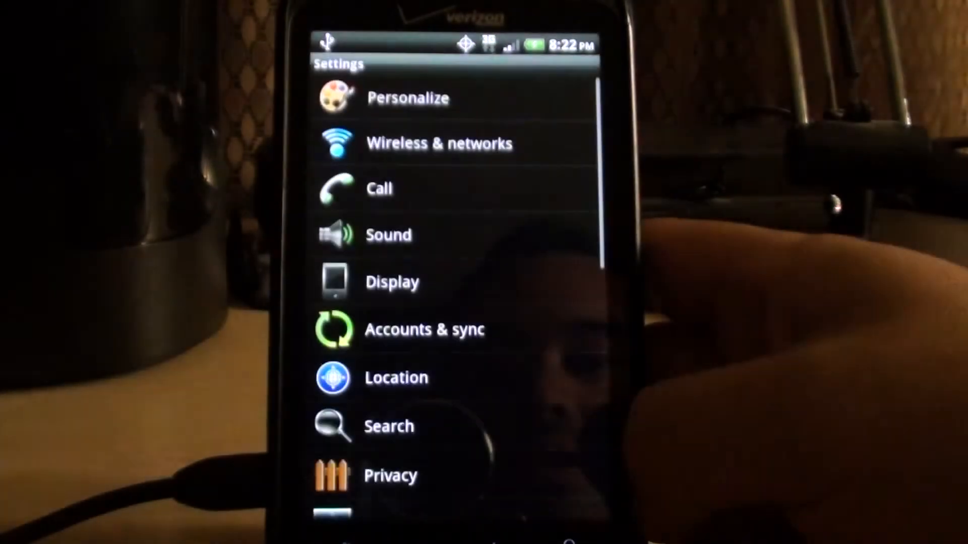
pyautogui.scroll(-3)
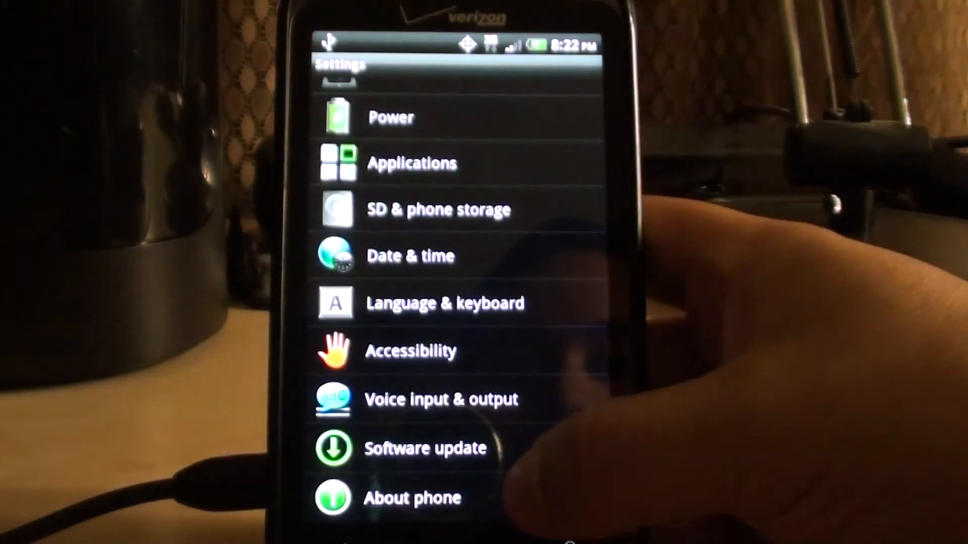
pyautogui.click(412, 498)
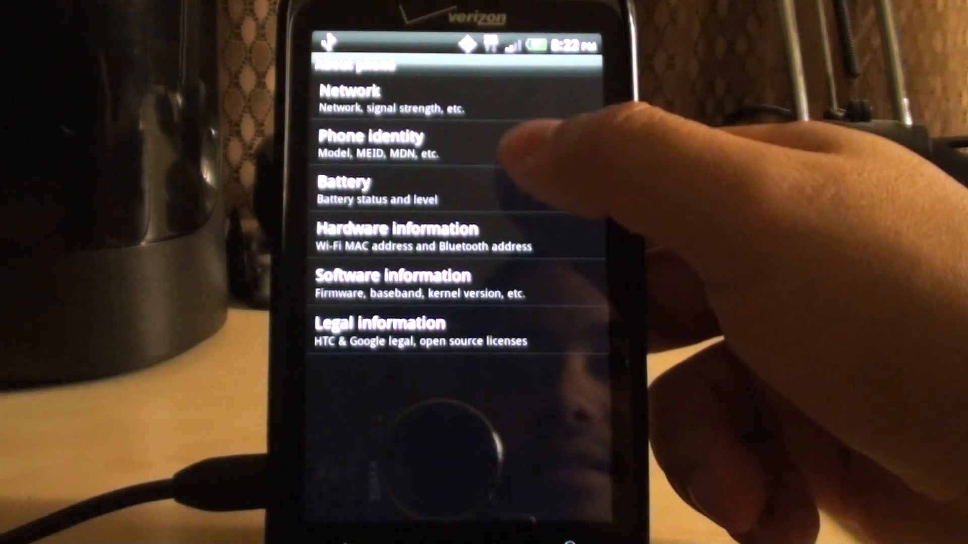
pyautogui.click(389, 284)
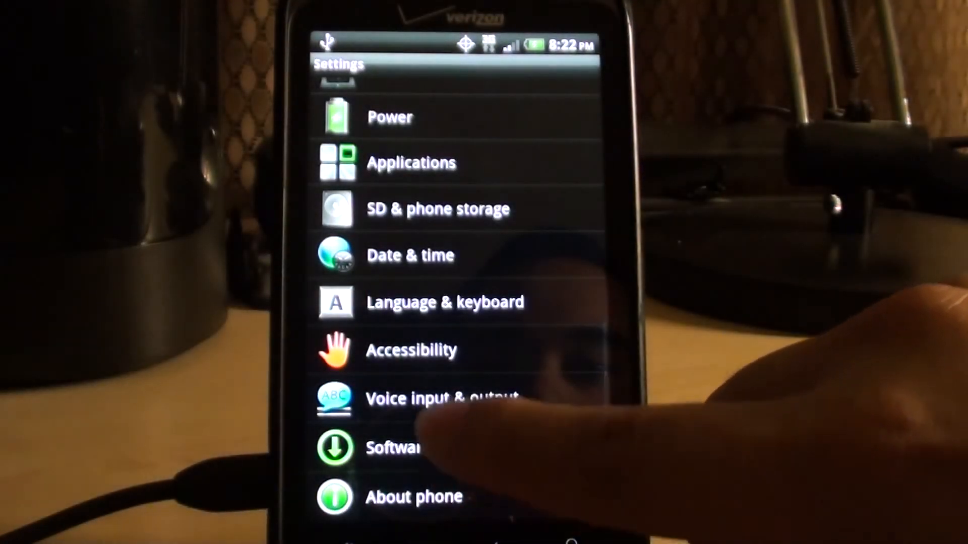
pyautogui.scroll(-3)
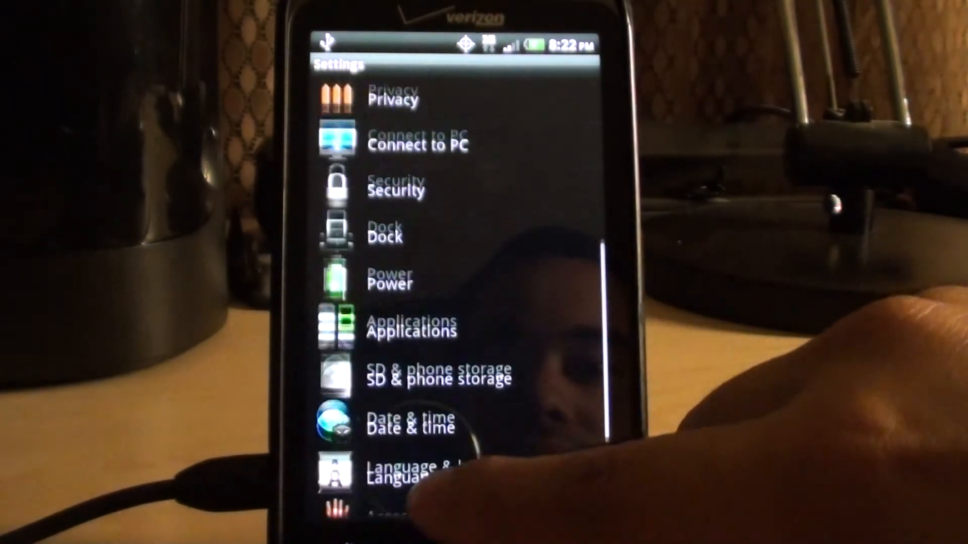
pyautogui.scroll(-3)
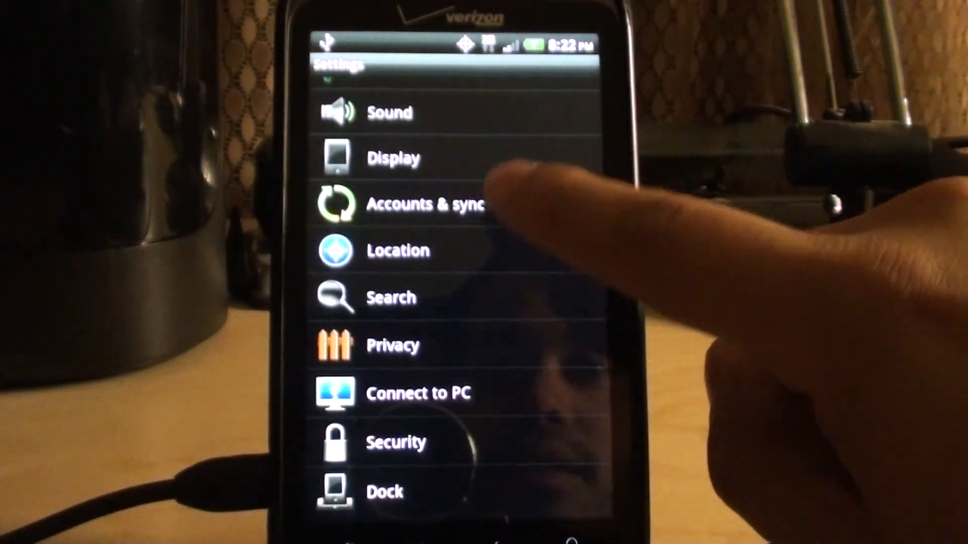
pyautogui.scroll(3)
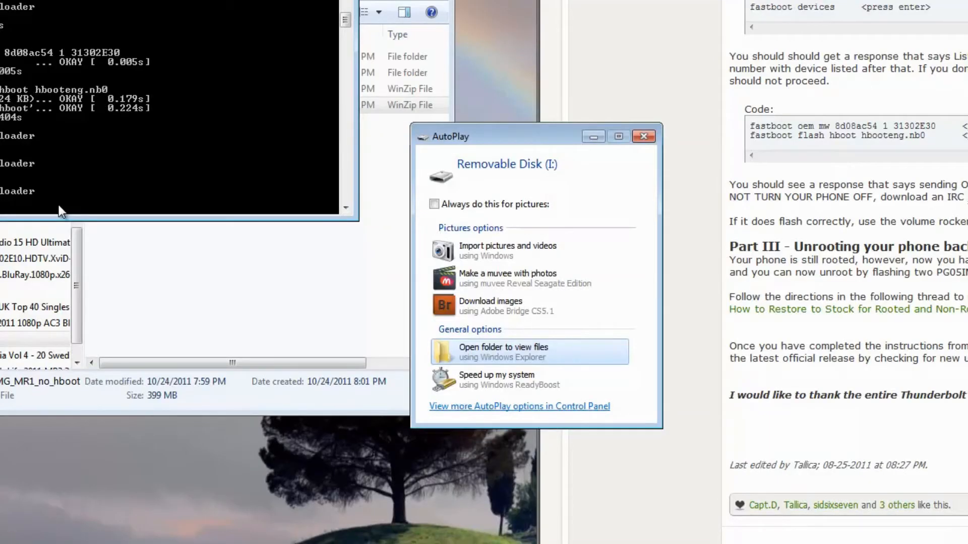
pyautogui.moveTo(488, 352)
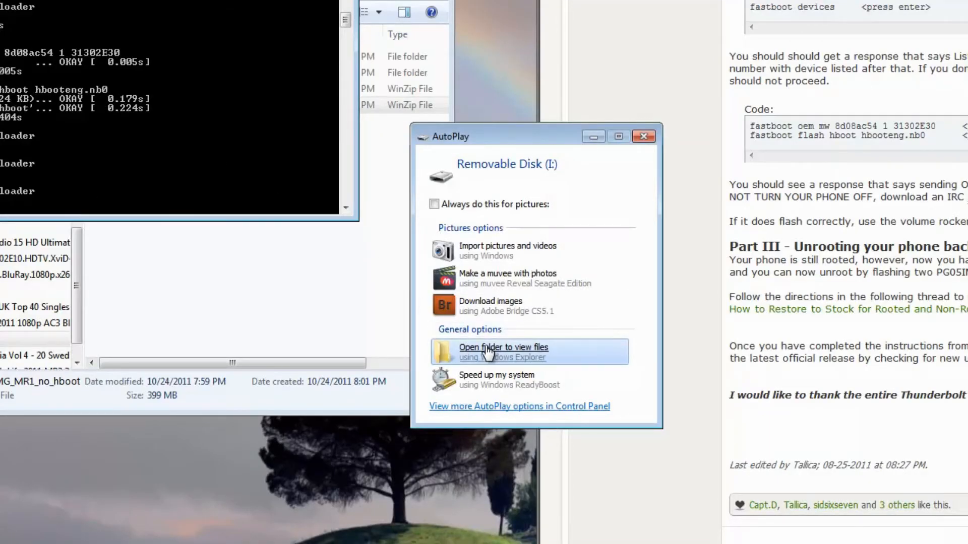
# Step: Permanently delete PG05IMG from the removable disk, then select the PG05IMG_hboot_1.4.0000 zip
pyautogui.click(503, 352)
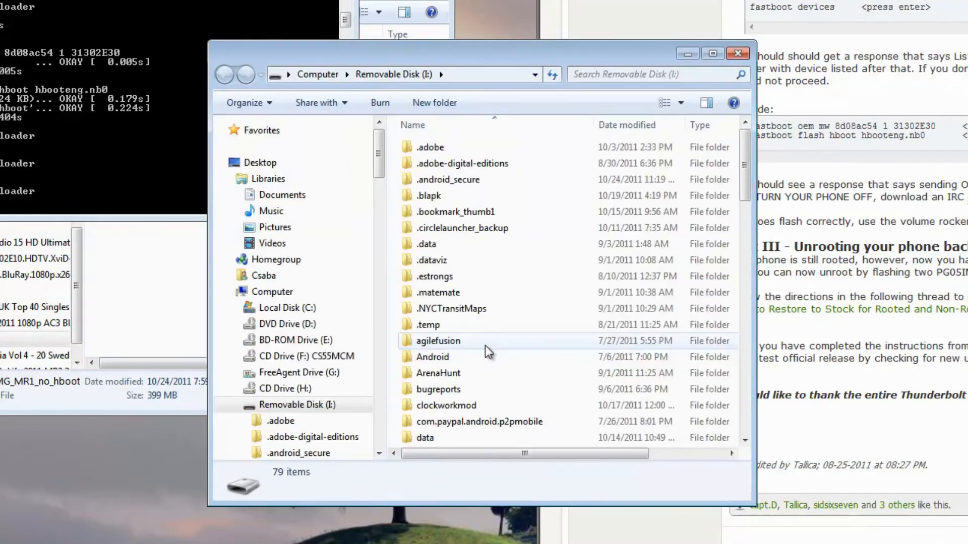
pyautogui.scroll(-3)
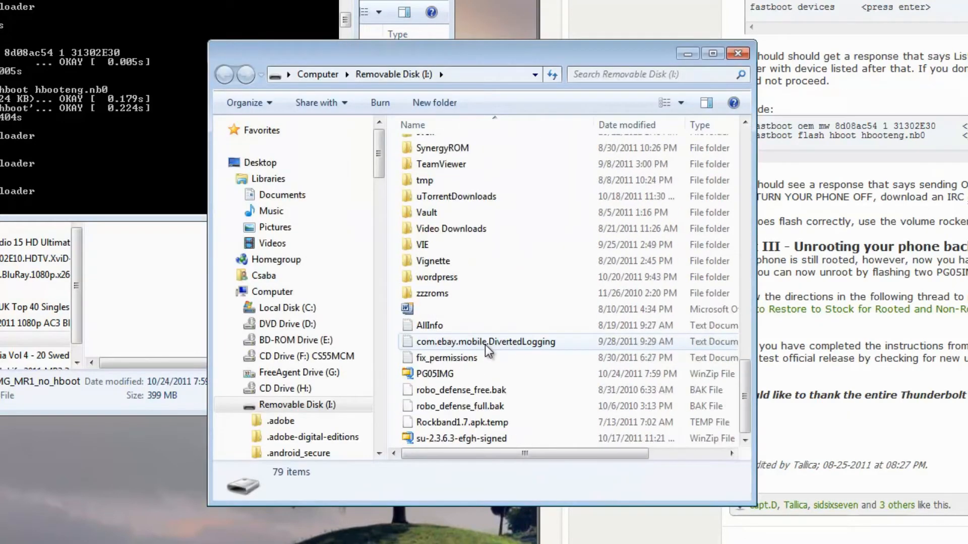
pyautogui.click(435, 373)
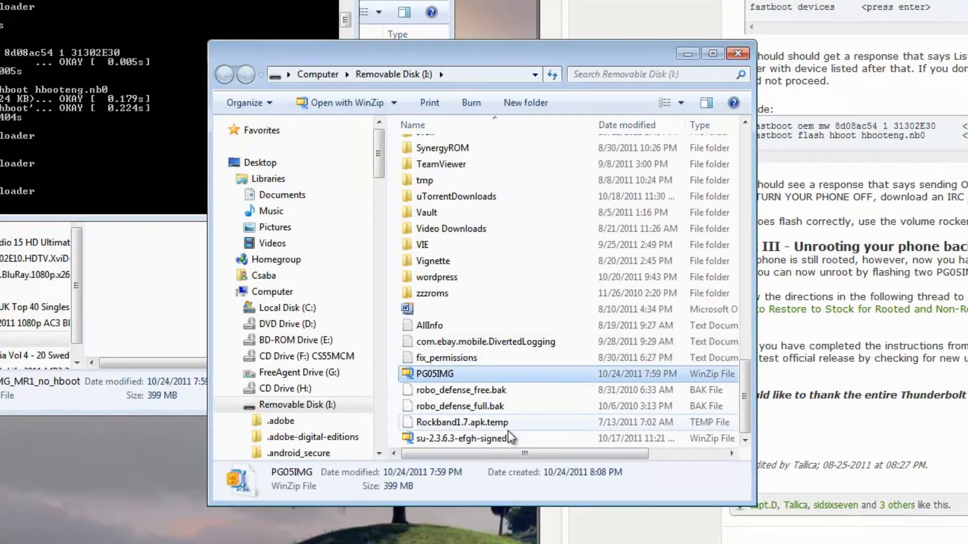
pyautogui.press('Delete')
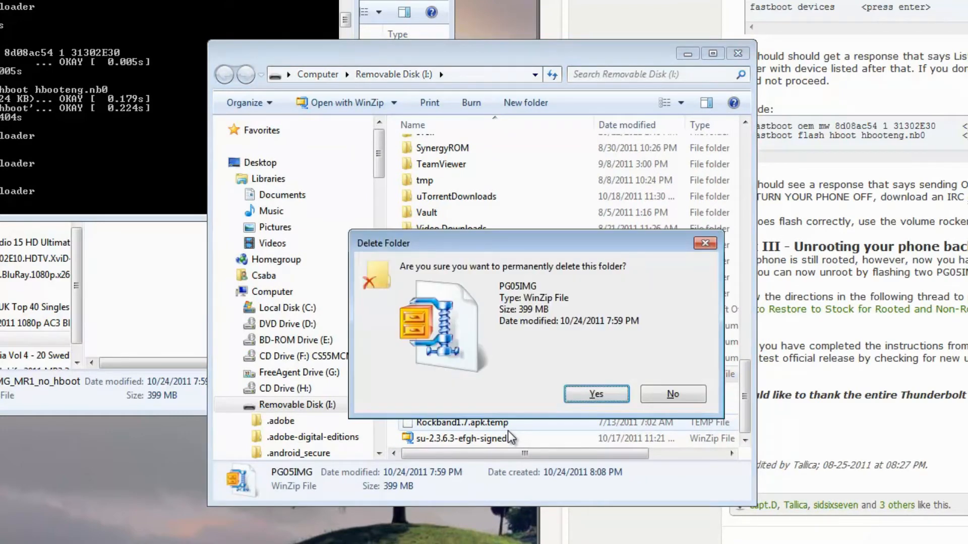
pyautogui.click(595, 394)
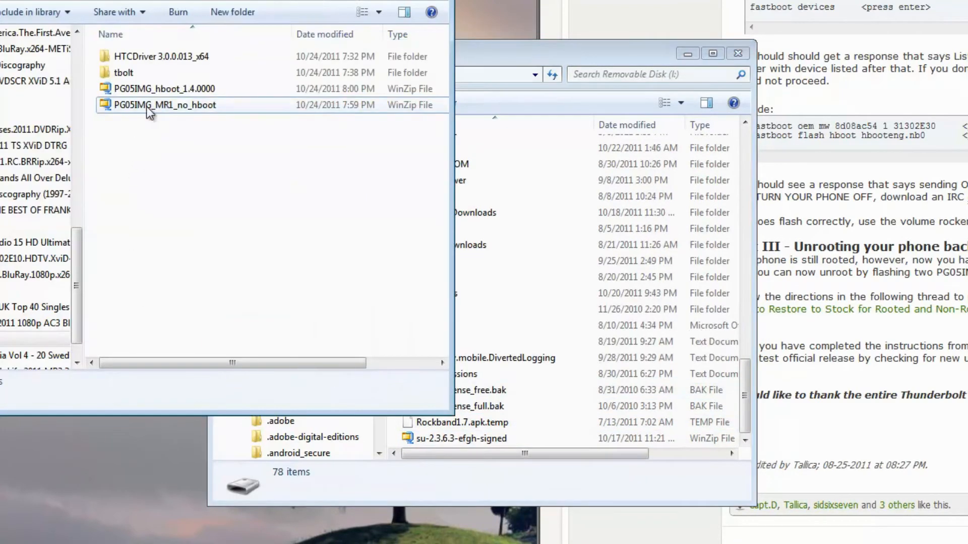
pyautogui.moveTo(161, 111)
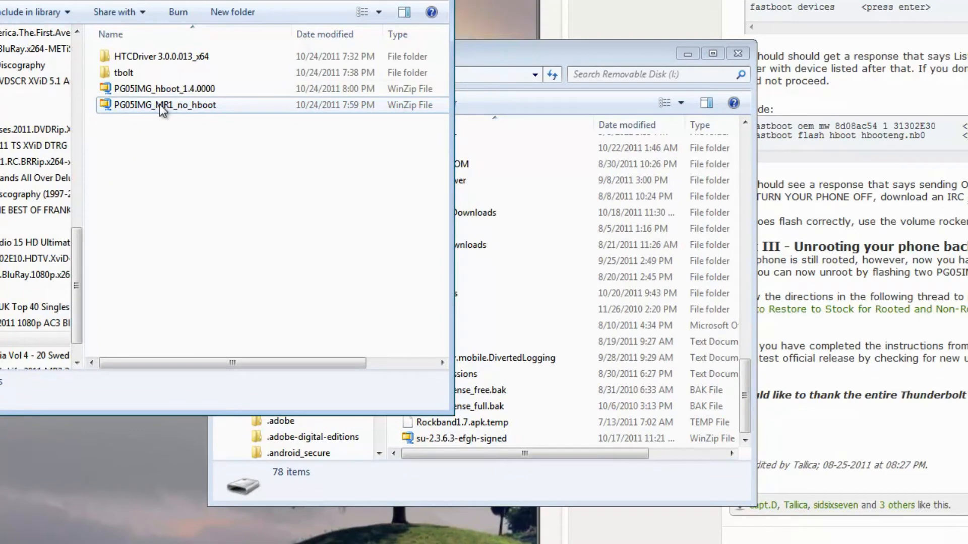
pyautogui.click(163, 88)
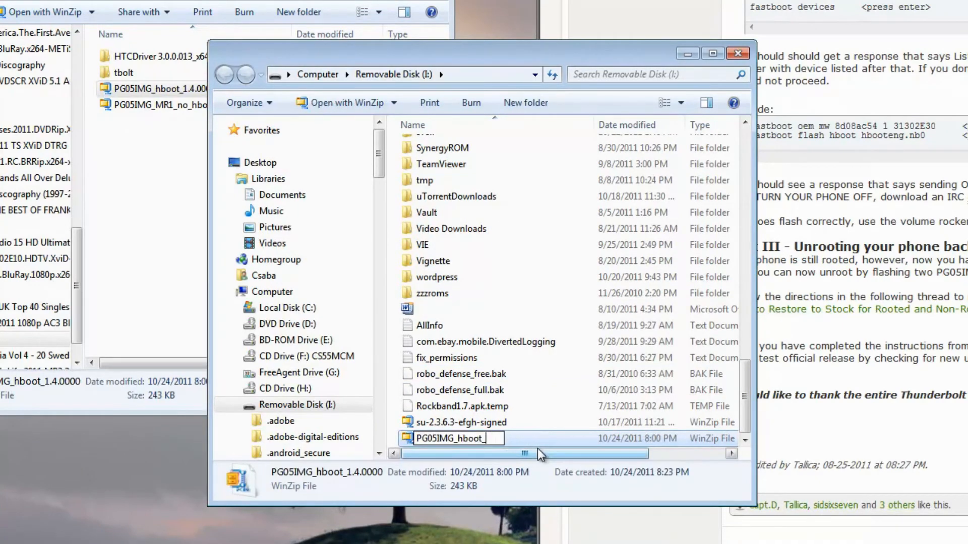
# Step: Shorten the pasted PG05IMG_hboot_1.4.0000 copy's name to PG05IMG
pyautogui.press('Backspace')
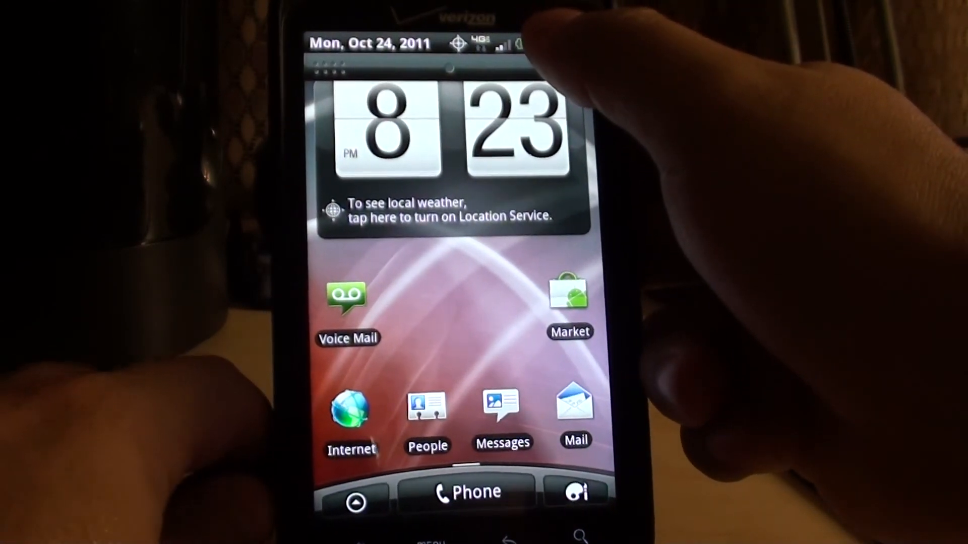
# Step: Pick a new USB connection type from the phone's Connect to PC notification
pyautogui.moveTo(432, 47); pyautogui.dragTo(432, 247)
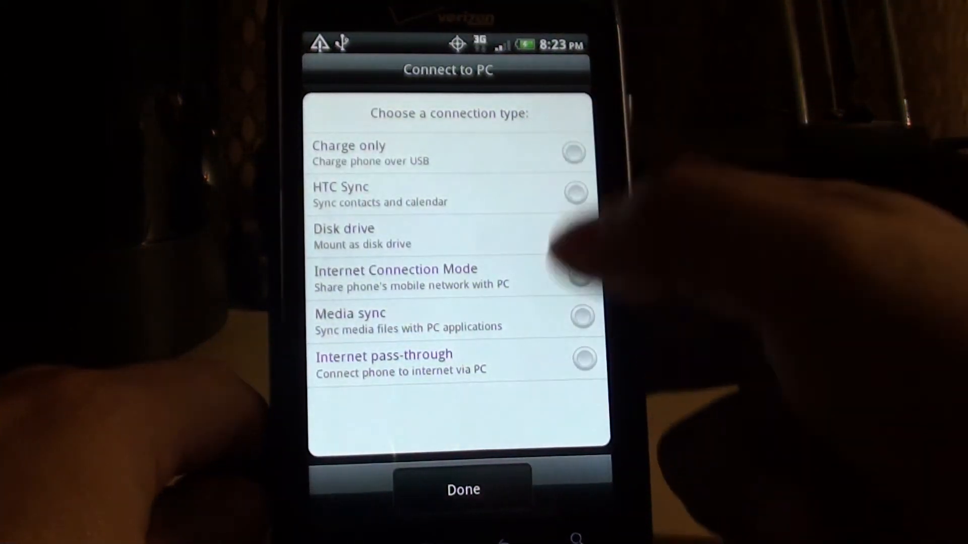
pyautogui.click(462, 490)
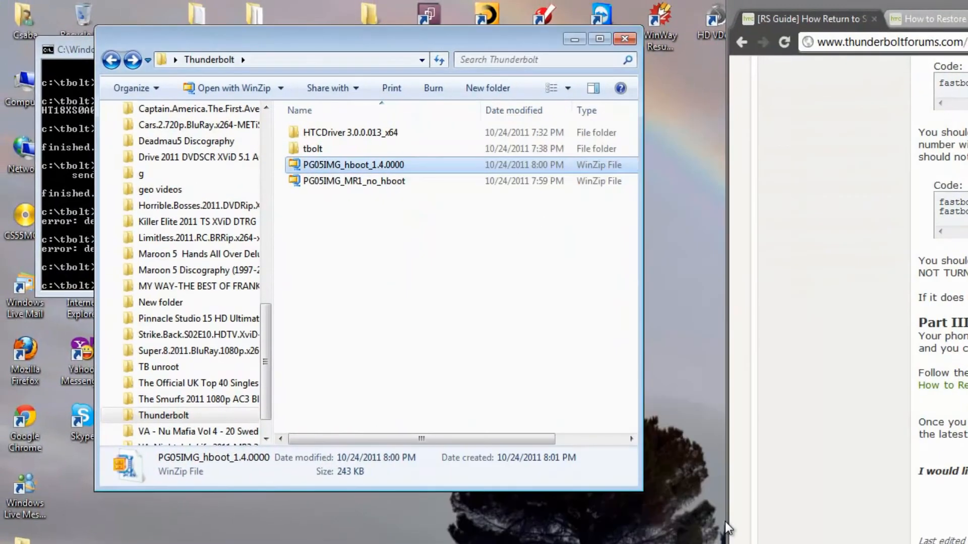
pyautogui.moveTo(172, 140)
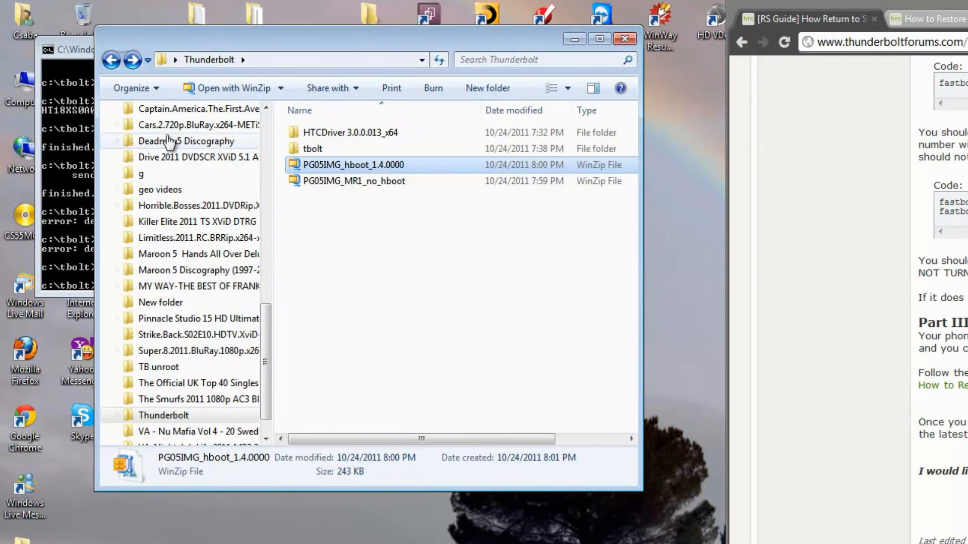